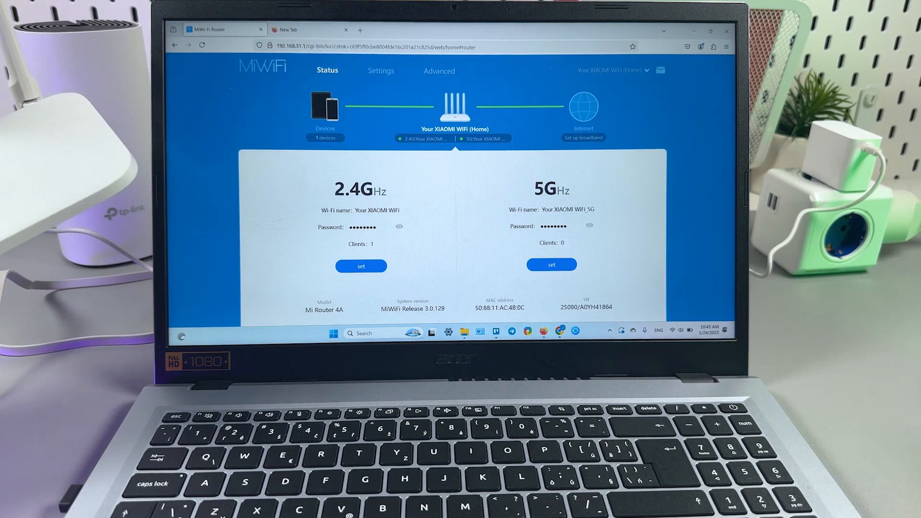
pyautogui.moveTo(486, 205)
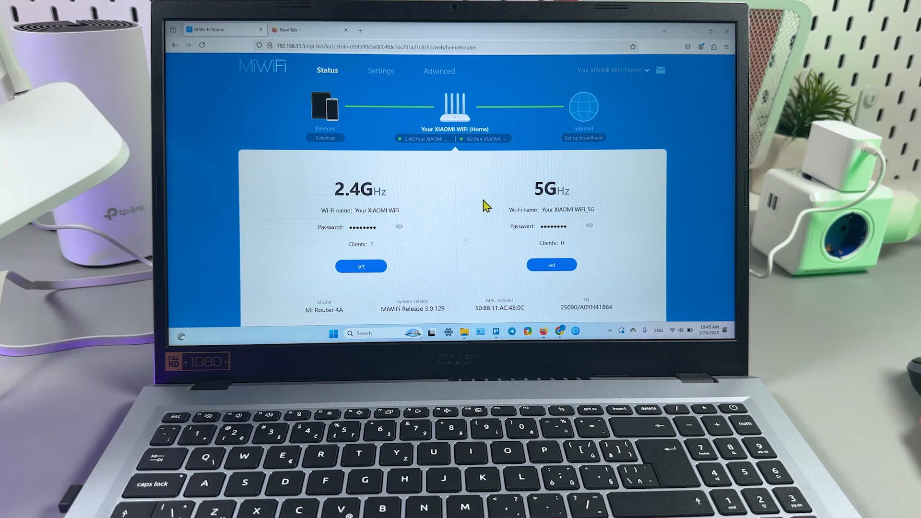
pyautogui.moveTo(691, 283)
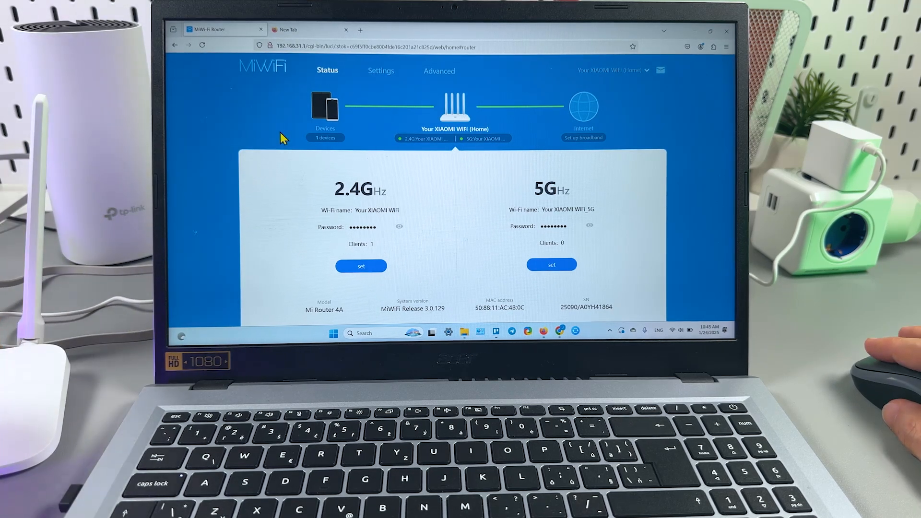
pyautogui.moveTo(285, 113)
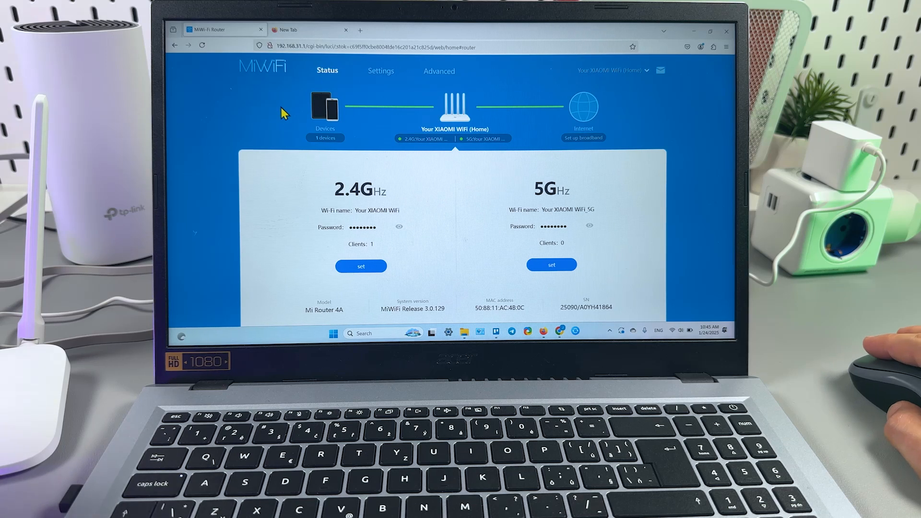
pyautogui.moveTo(305, 79)
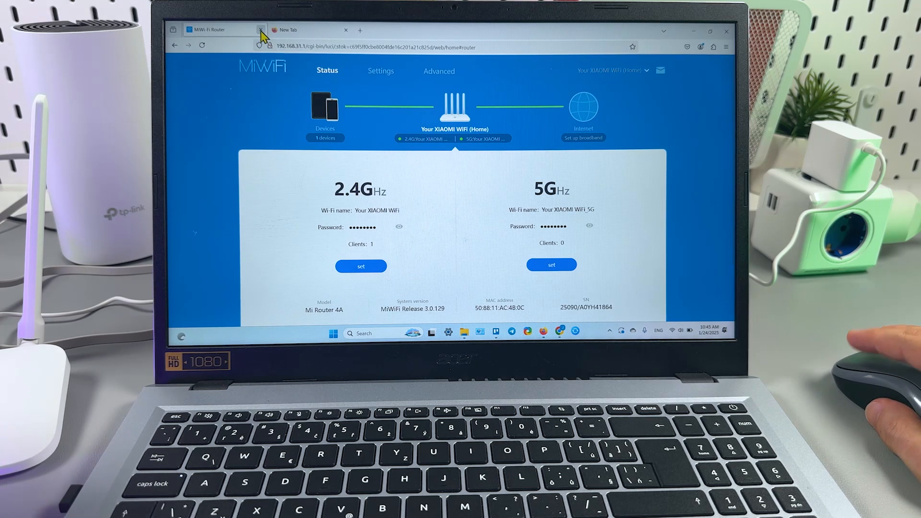
# Close the MiWiFi Router tab and show Quick Settings with the Your XIAOMI WiFi connection.
pyautogui.click(261, 30)
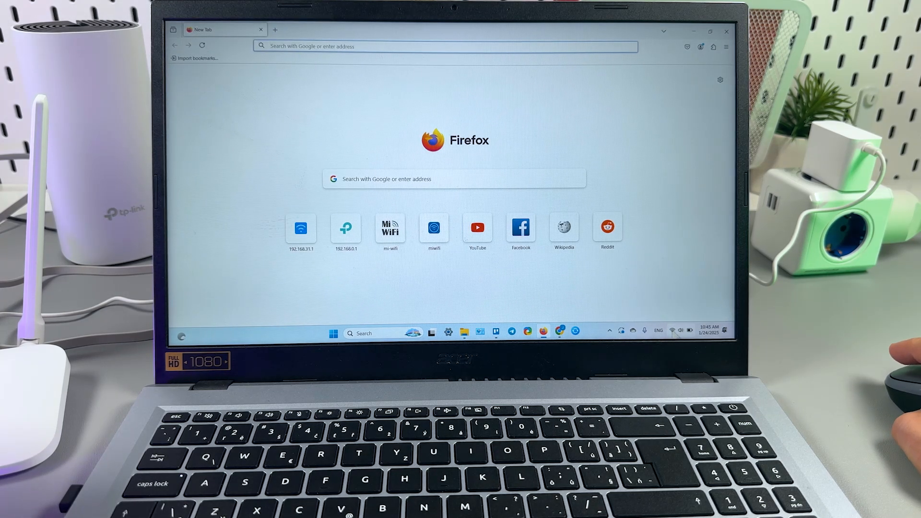
pyautogui.click(674, 333)
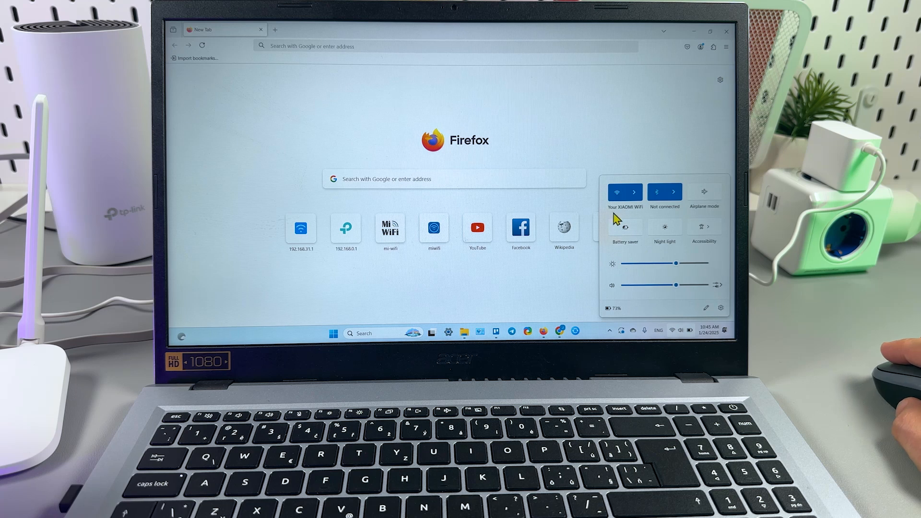
pyautogui.moveTo(643, 219)
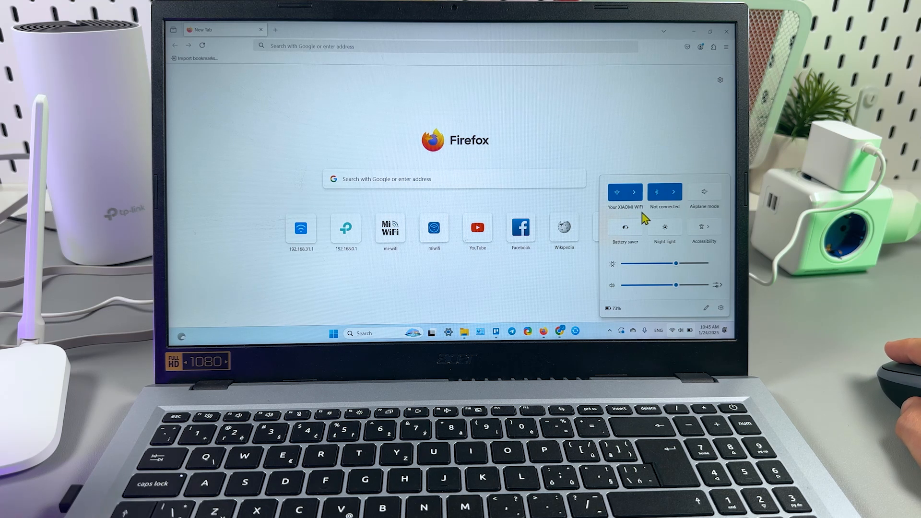
pyautogui.moveTo(263, 70)
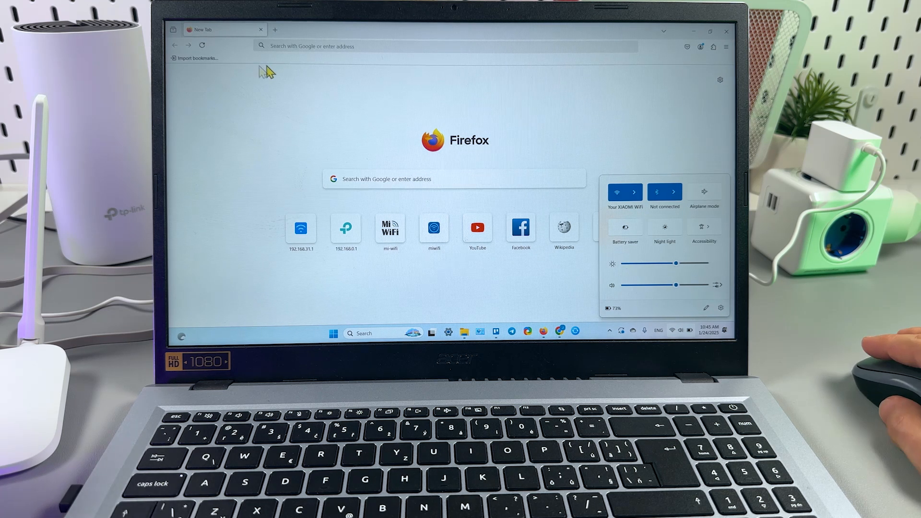
# Log in at 192.168.31.1 with the admin password to reach the Status page.
pyautogui.click(411, 46)
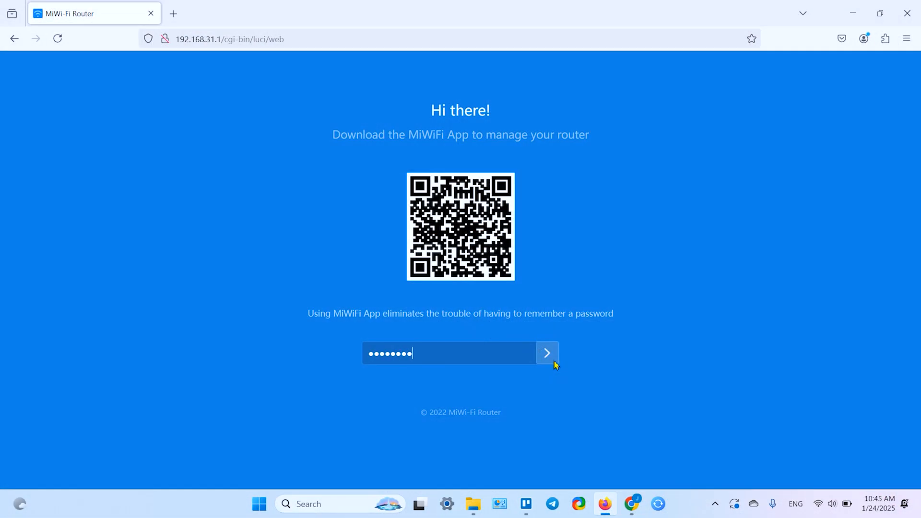
pyautogui.click(546, 353)
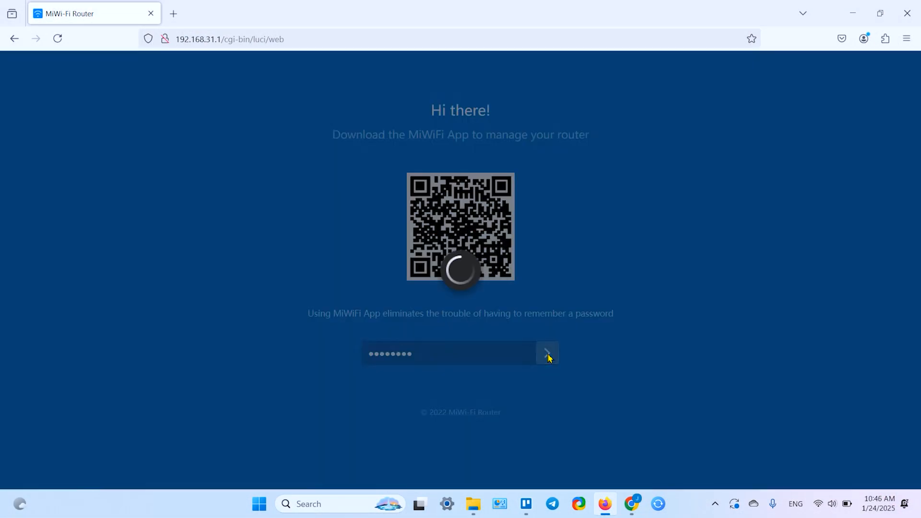
pyautogui.click(547, 353)
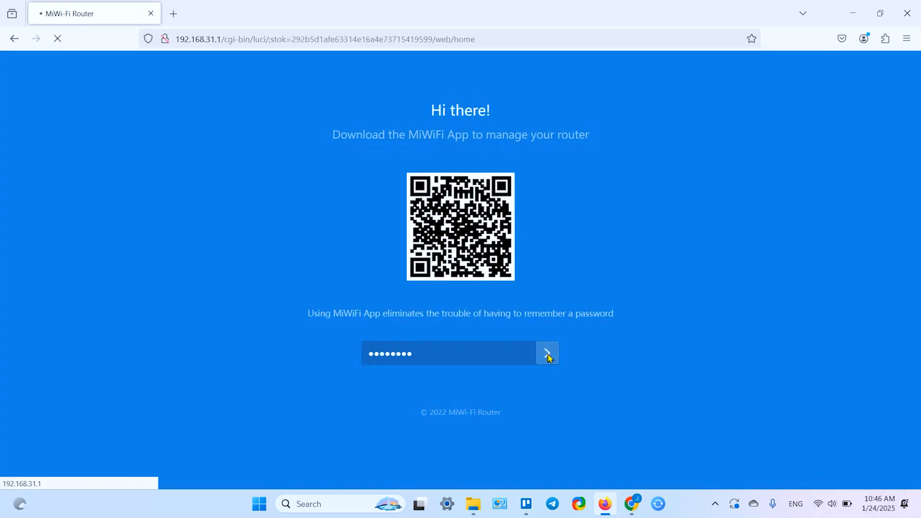
pyautogui.click(546, 353)
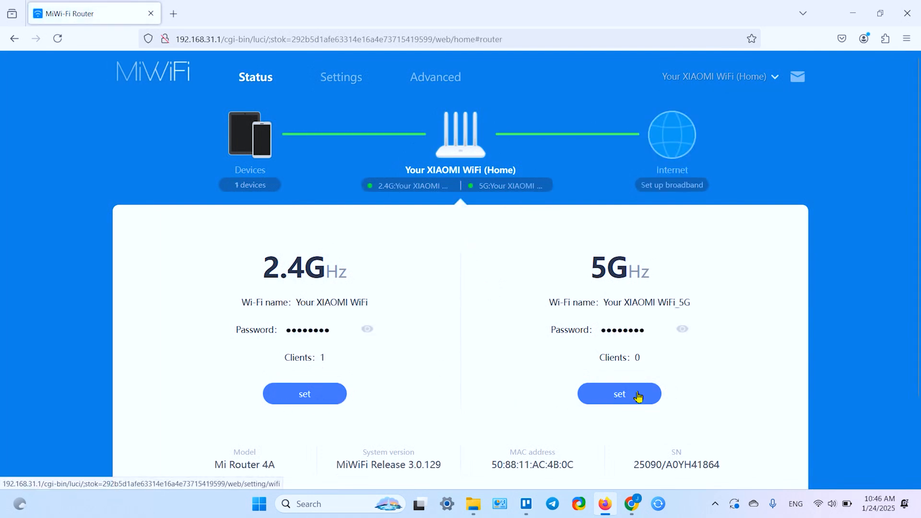
# Reach Settings > Wi-Fi settings via 5GHz 'set' and review Smart connect, 2.4G and 5G options.
pyautogui.click(619, 393)
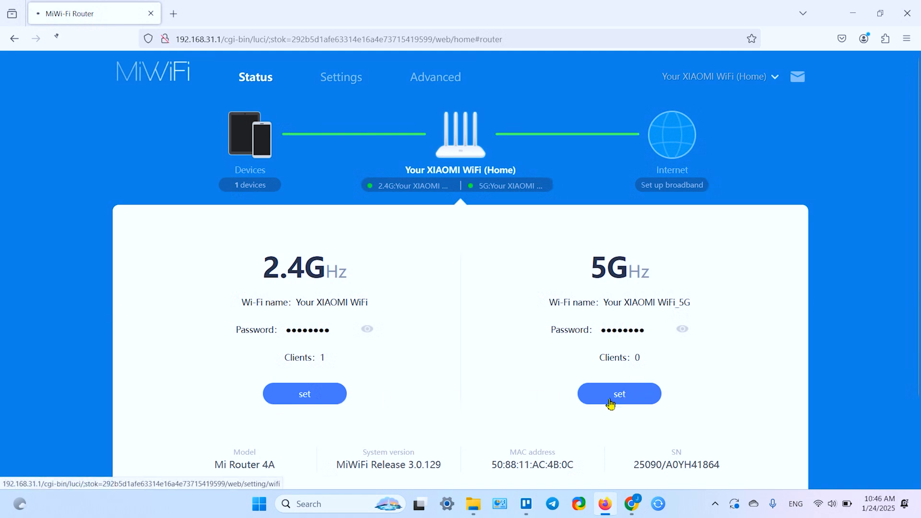
pyautogui.click(619, 393)
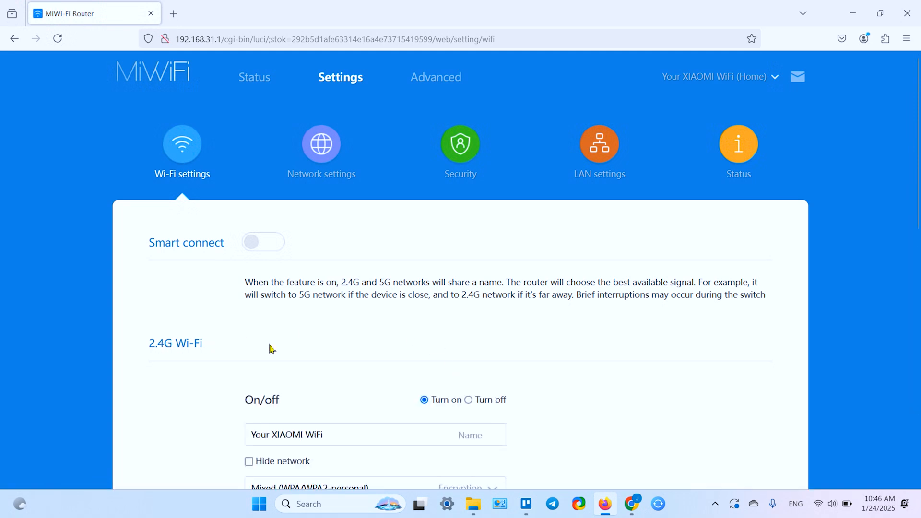
pyautogui.scroll(-3)
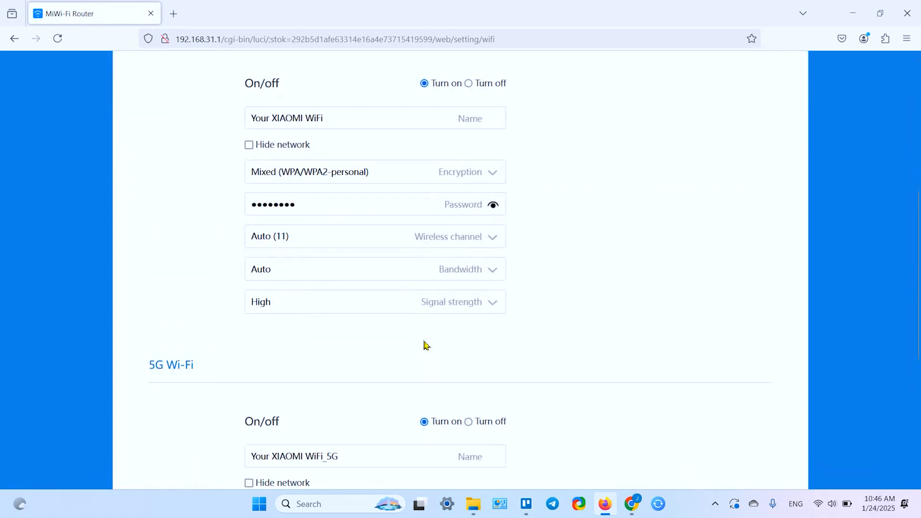
pyautogui.scroll(-3)
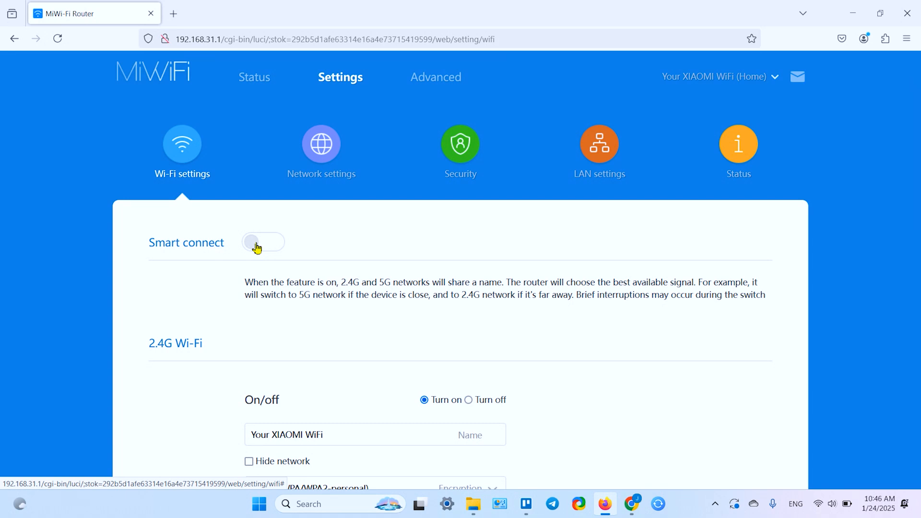
# Switch Smart connect on and let the router restart its Wi-Fi service.
pyautogui.click(263, 242)
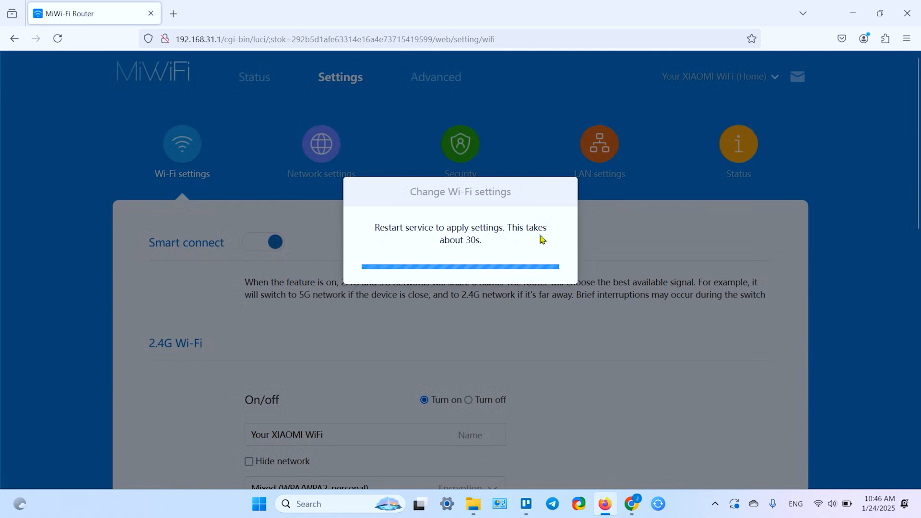
pyautogui.moveTo(656, 180)
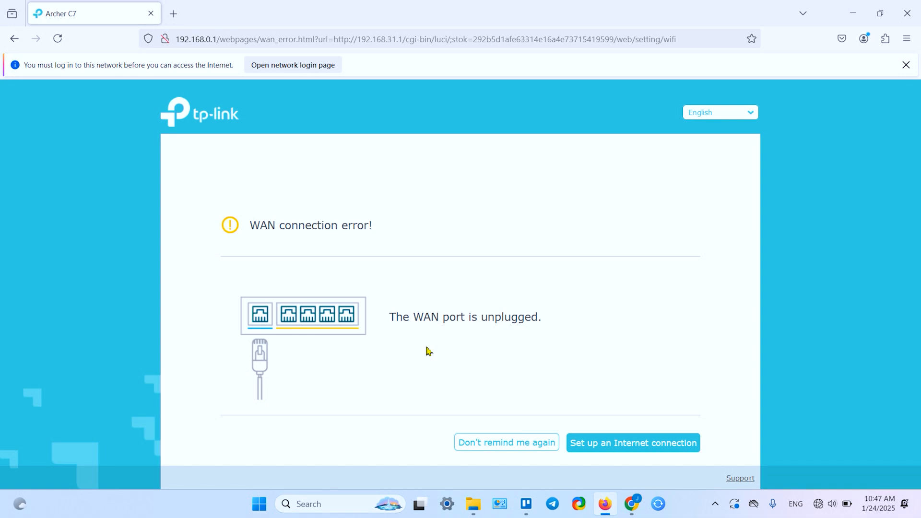
pyautogui.moveTo(821, 506)
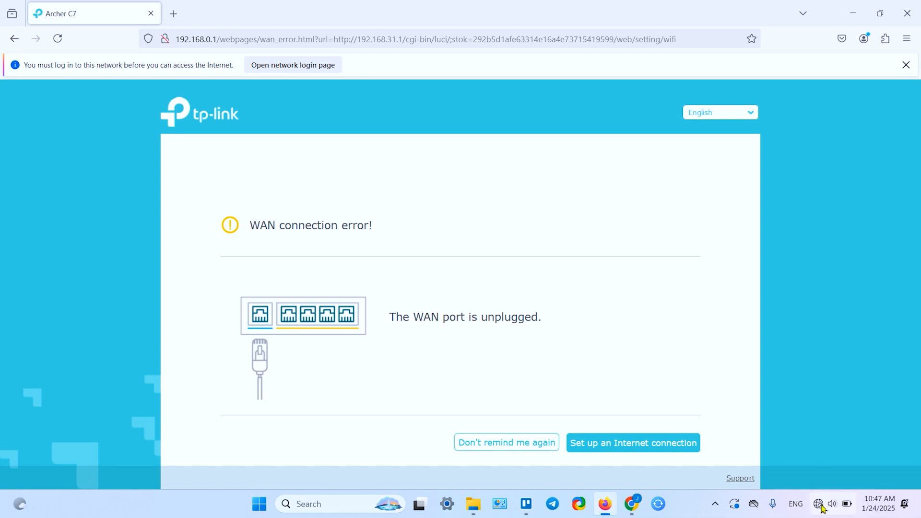
# Connect the laptop to the Your XIAOMI WiFi network from the available networks list.
pyautogui.click(817, 504)
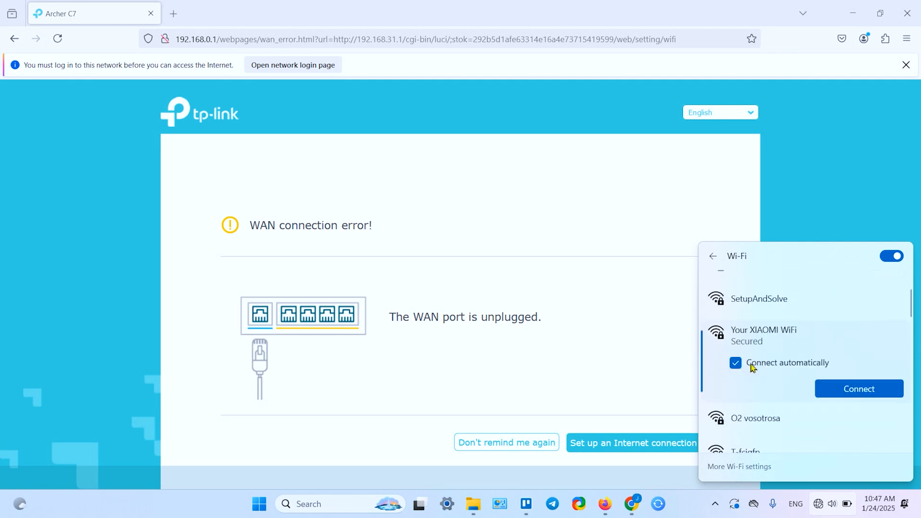
pyautogui.click(858, 389)
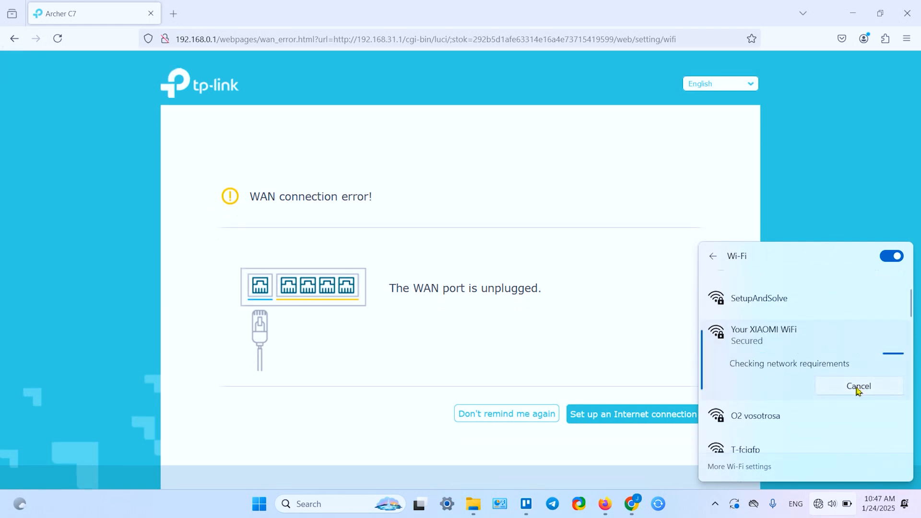
pyautogui.moveTo(795, 379)
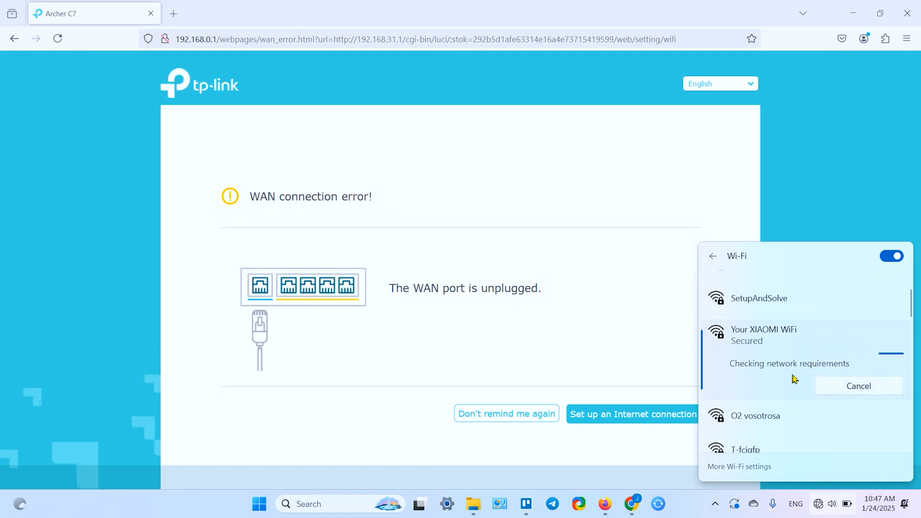
pyautogui.moveTo(718, 358)
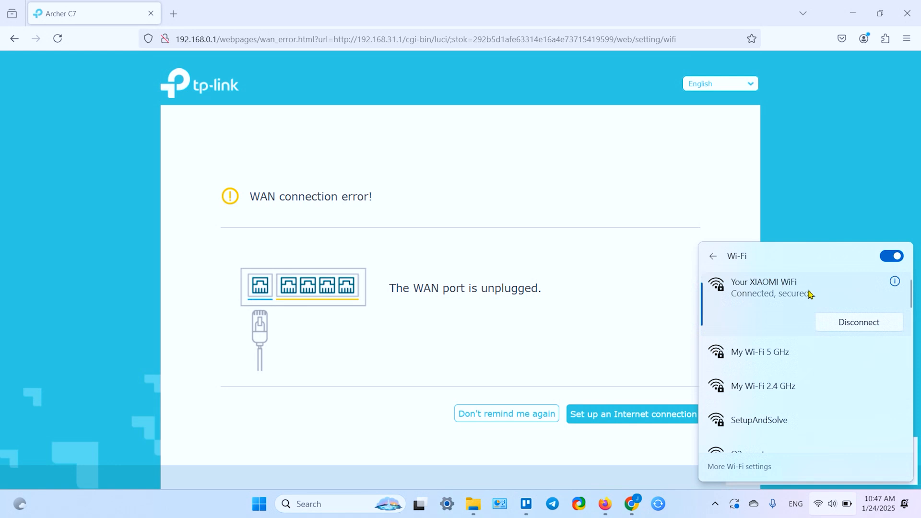
pyautogui.moveTo(746, 227)
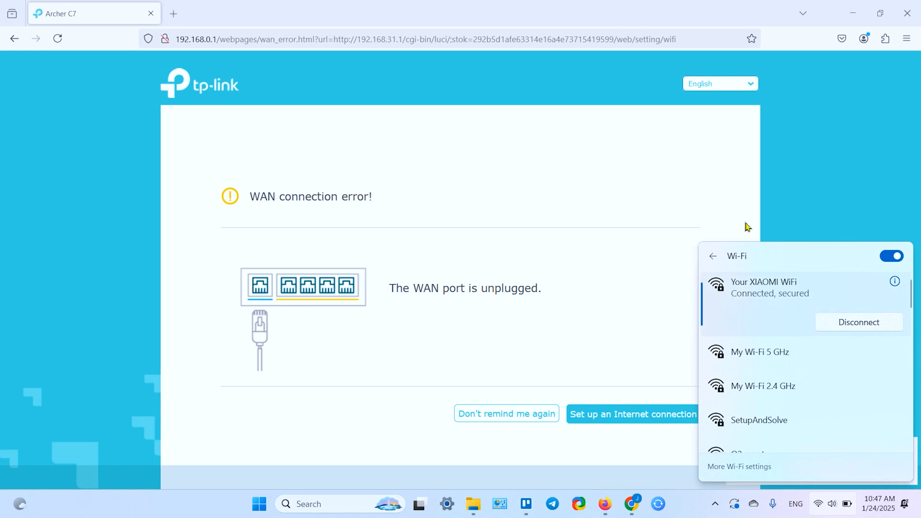
pyautogui.moveTo(625, 303)
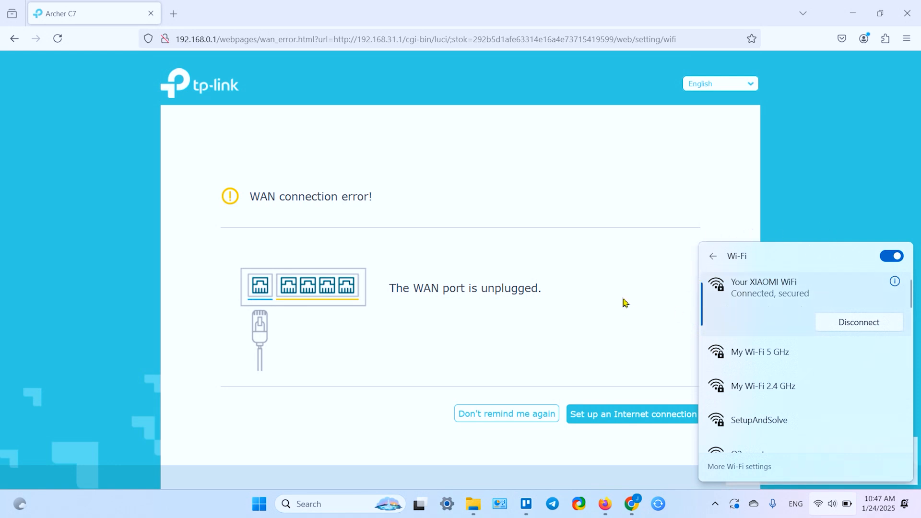
pyautogui.moveTo(711, 295)
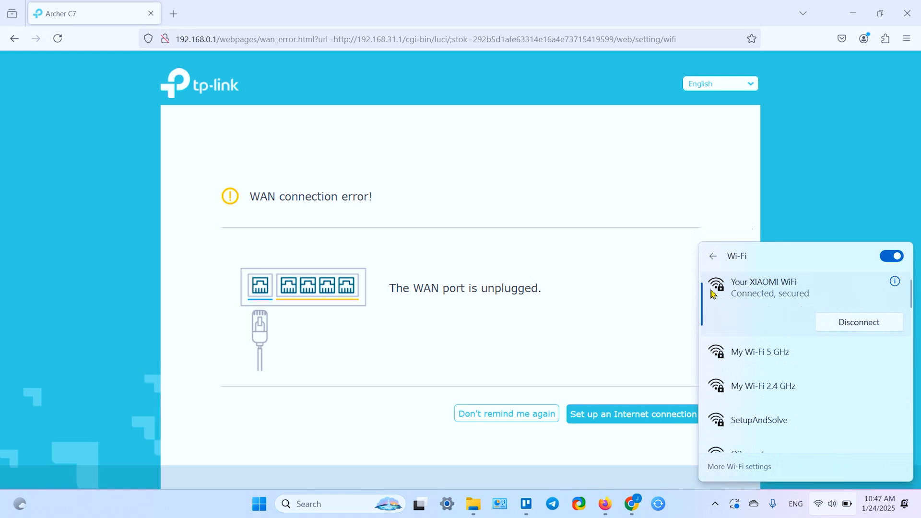
pyautogui.moveTo(638, 274)
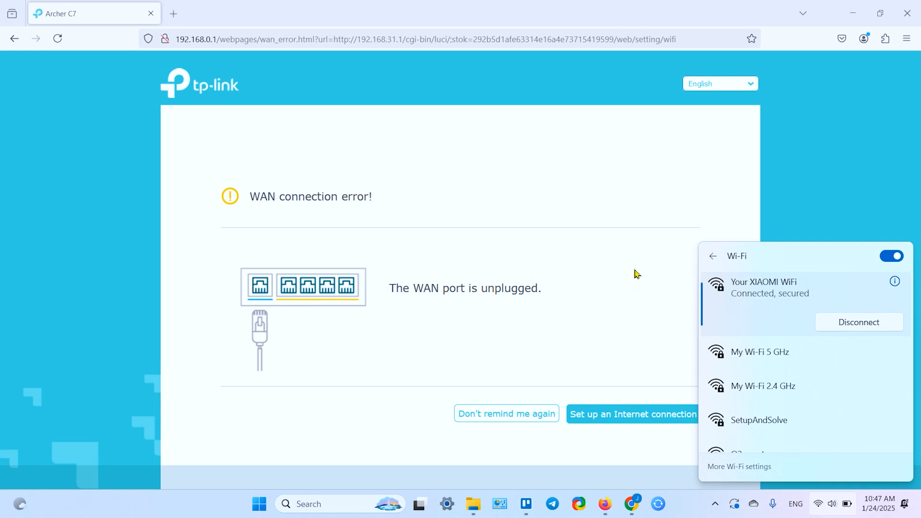
# Go to 192.168.31.1 and log in with the admin password to see both bands named Your XIAOMI WiFi.
pyautogui.click(412, 38)
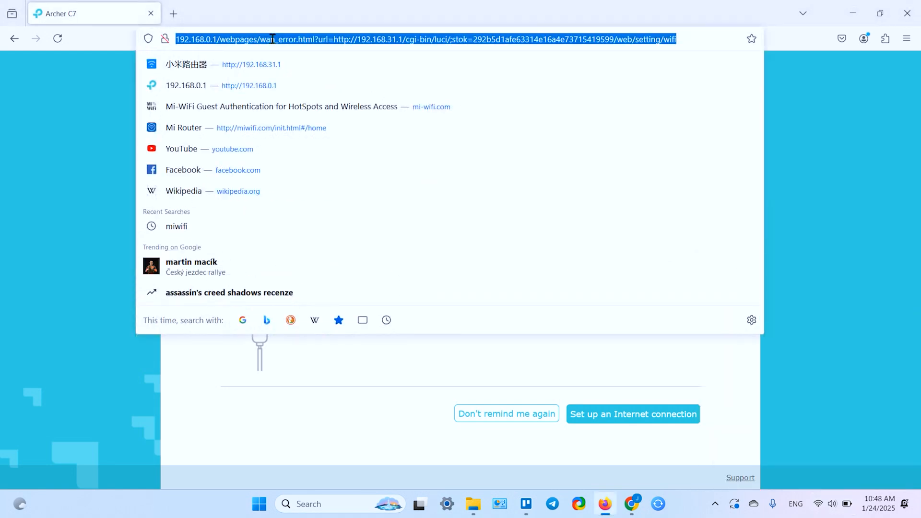
pyautogui.write('192.168.31.1/')
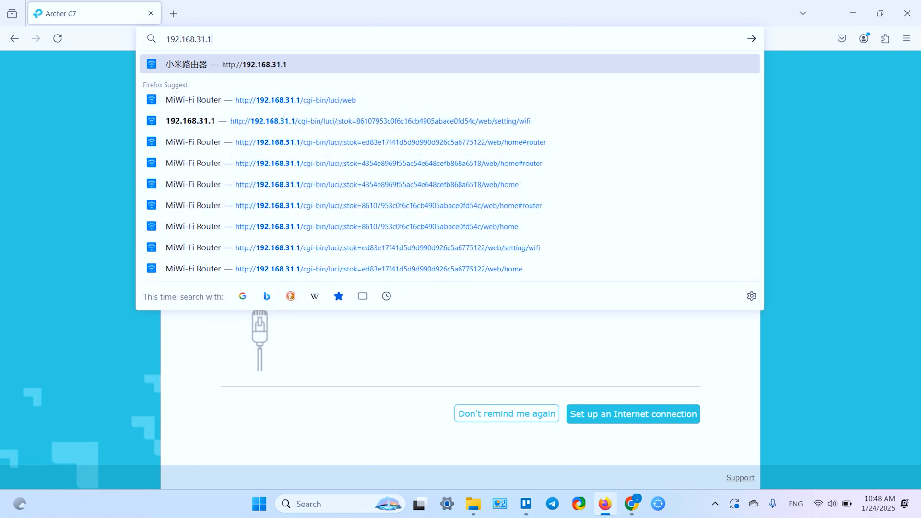
pyautogui.click(253, 64)
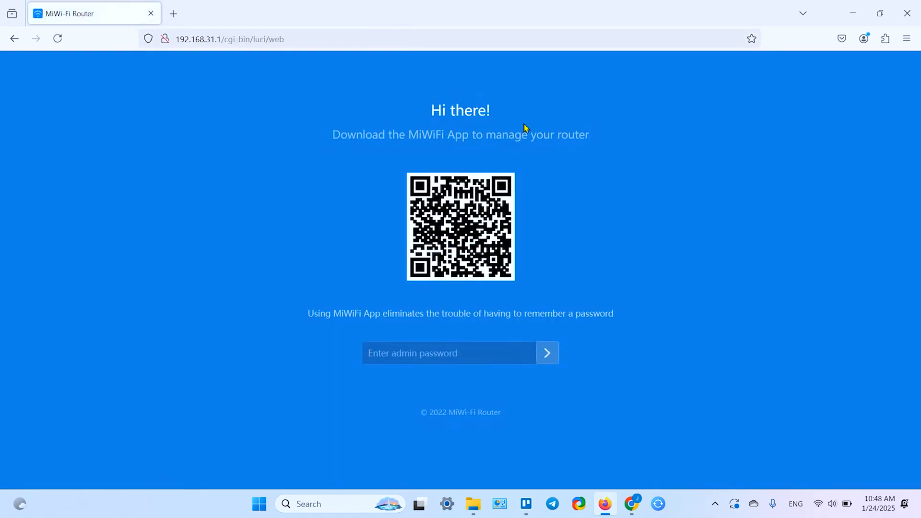
pyautogui.write('••')
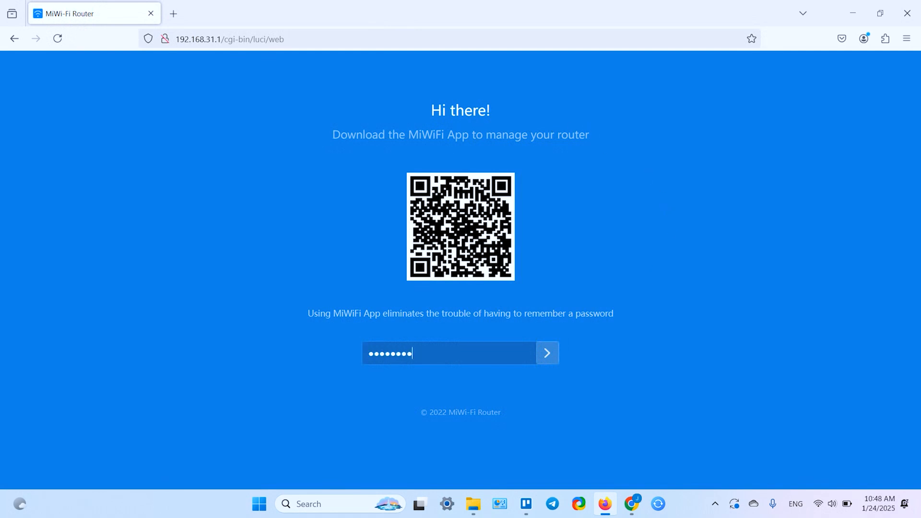
pyautogui.click(546, 353)
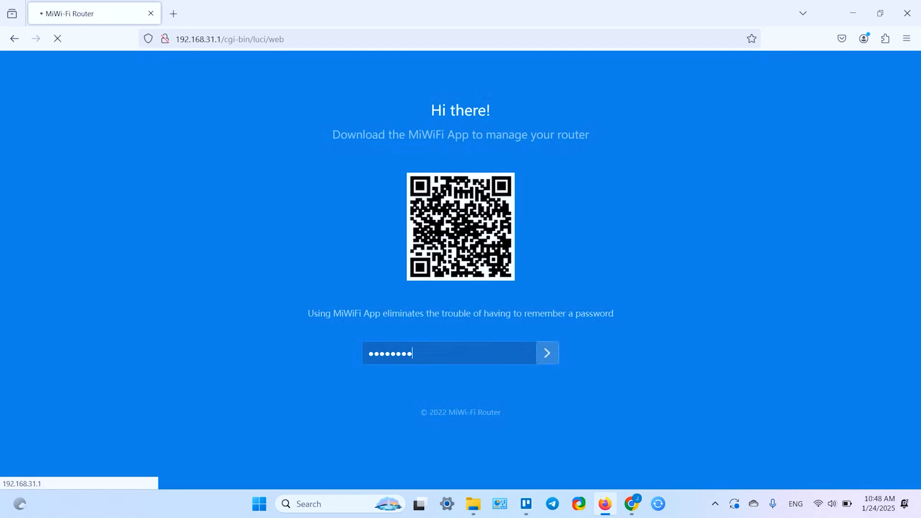
pyautogui.click(546, 353)
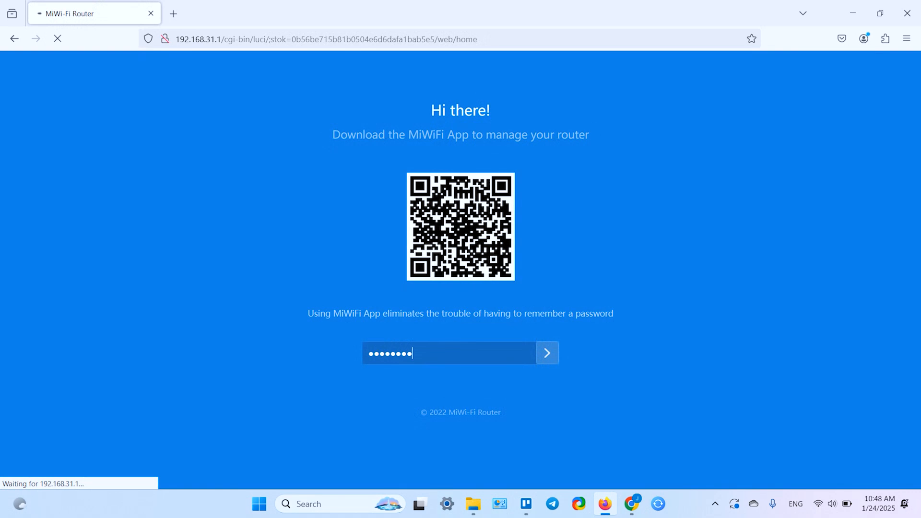
pyautogui.click(546, 353)
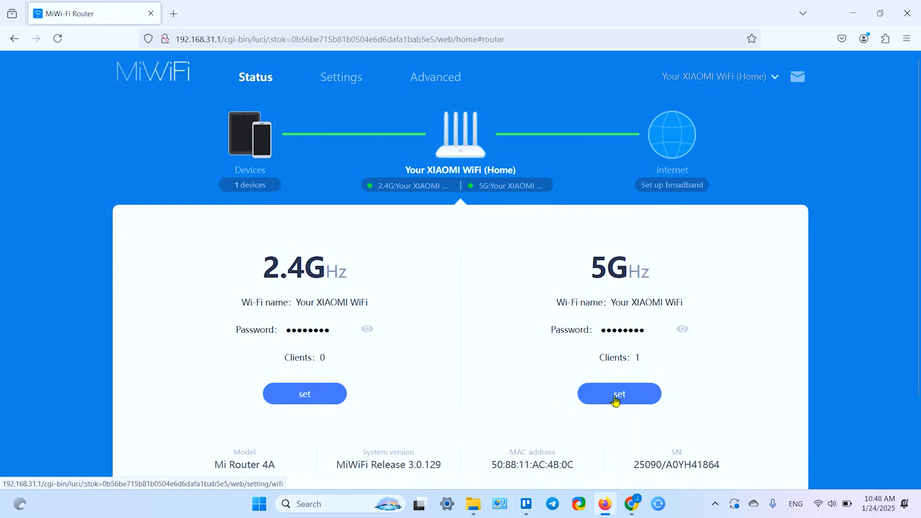
# In Wi-Fi settings, toggle Smart connect on and confirm one shared Your XIAOMI WiFi network.
pyautogui.click(619, 393)
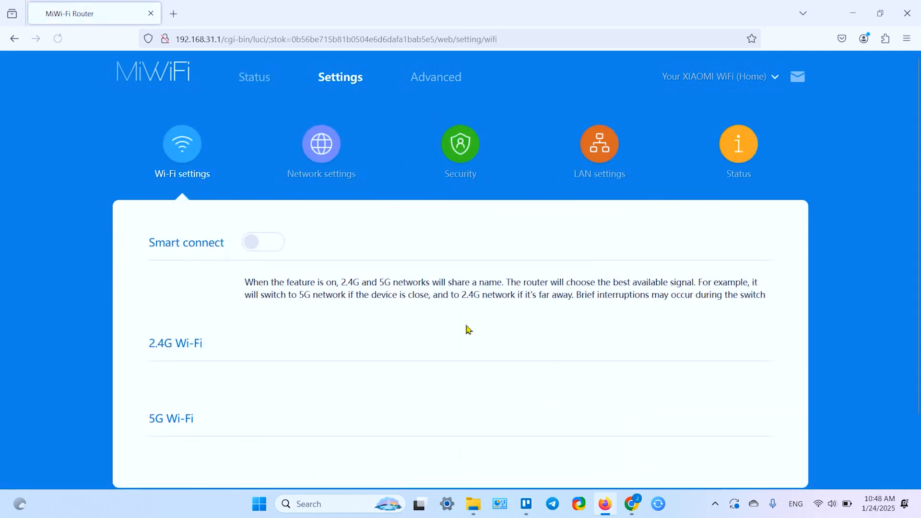
pyautogui.click(263, 242)
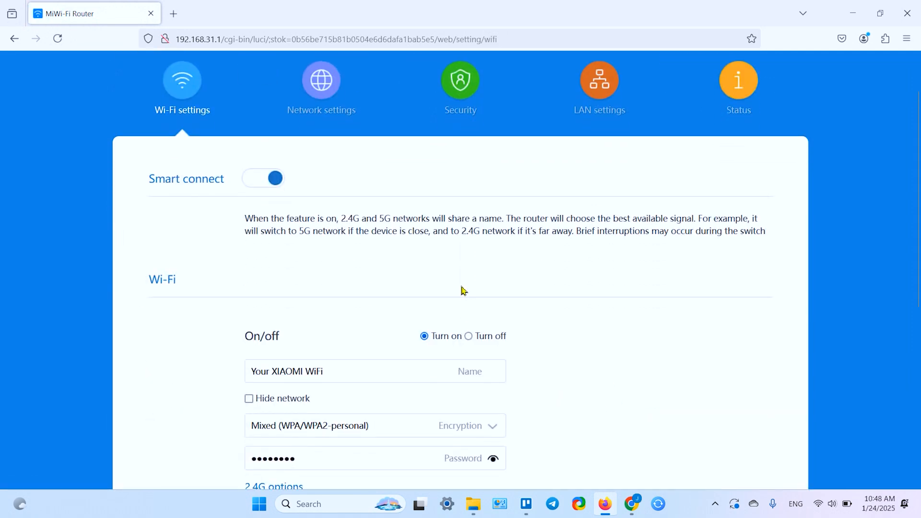
pyautogui.scroll(-3)
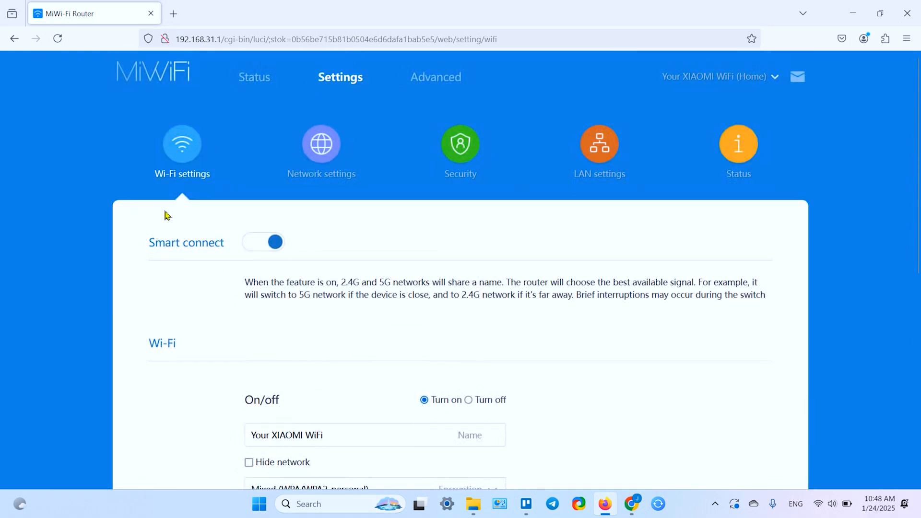
pyautogui.scroll(-3)
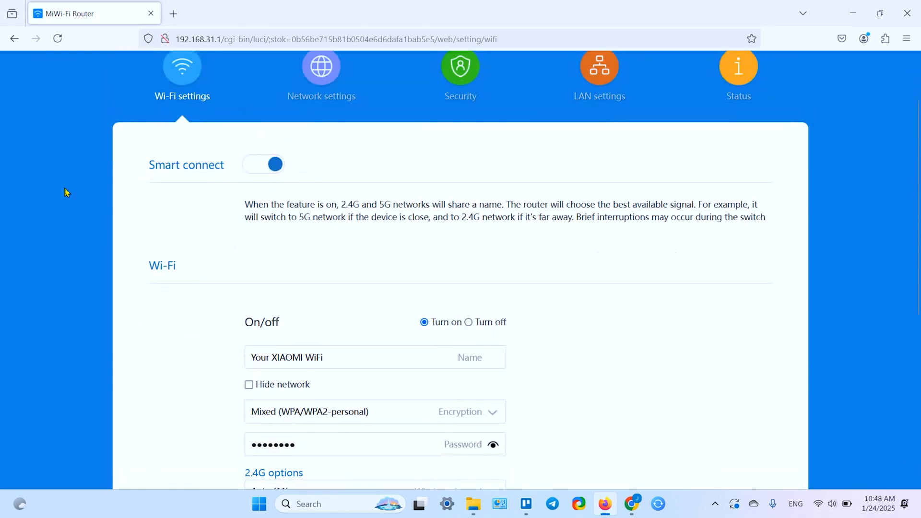
pyautogui.moveTo(103, 122)
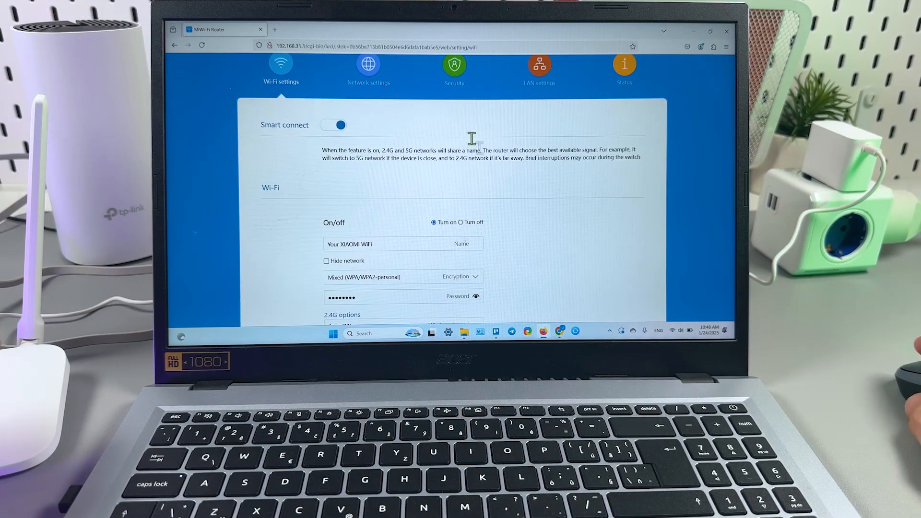
pyautogui.moveTo(364, 200)
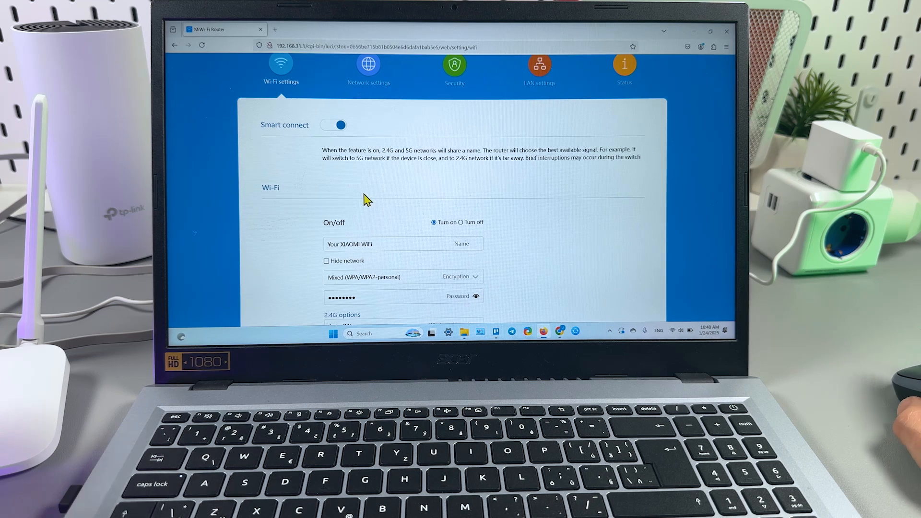